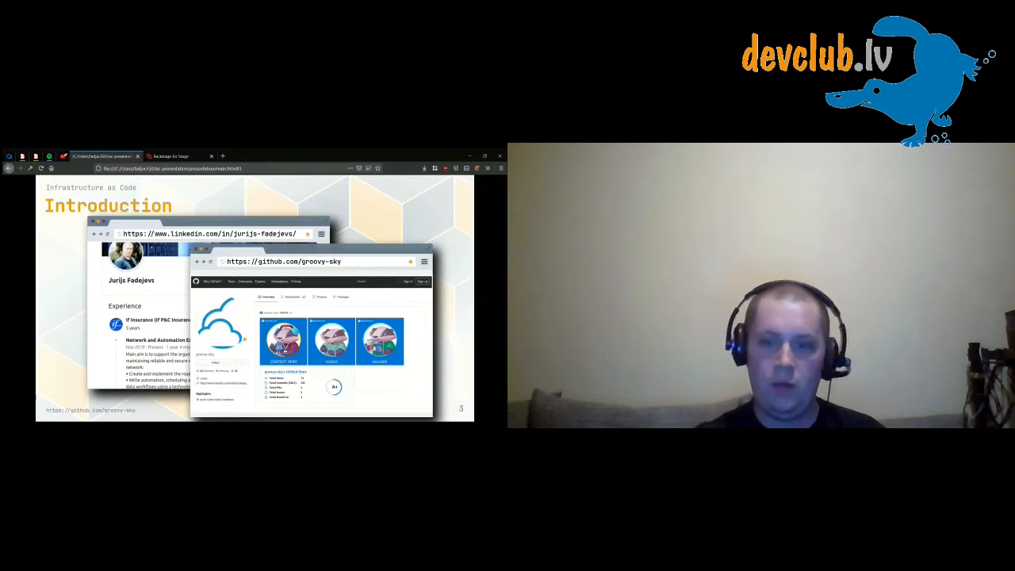
Advance from the Introduction to slide 5, the Roadmap from ARM to Power Automate.
key("right")
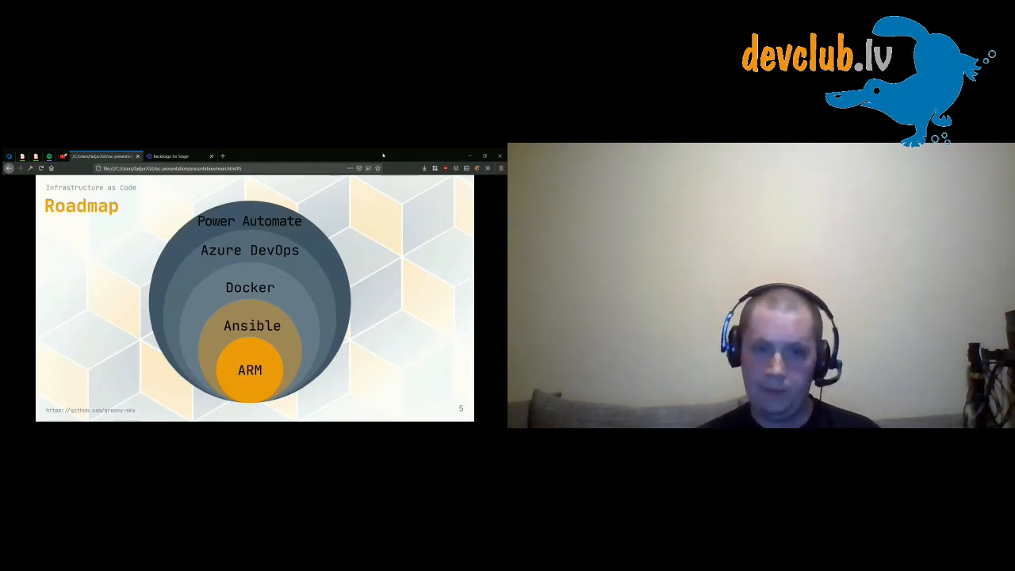
key("right")
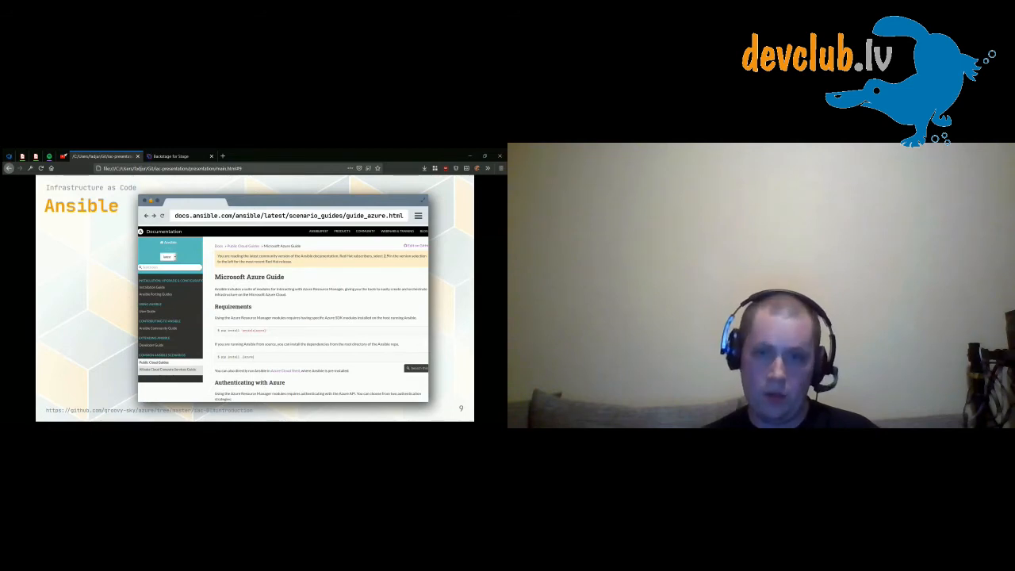
Advance to slide 11, the Docker diagram of Dockerfile, Docker Engine and image.
key("right")
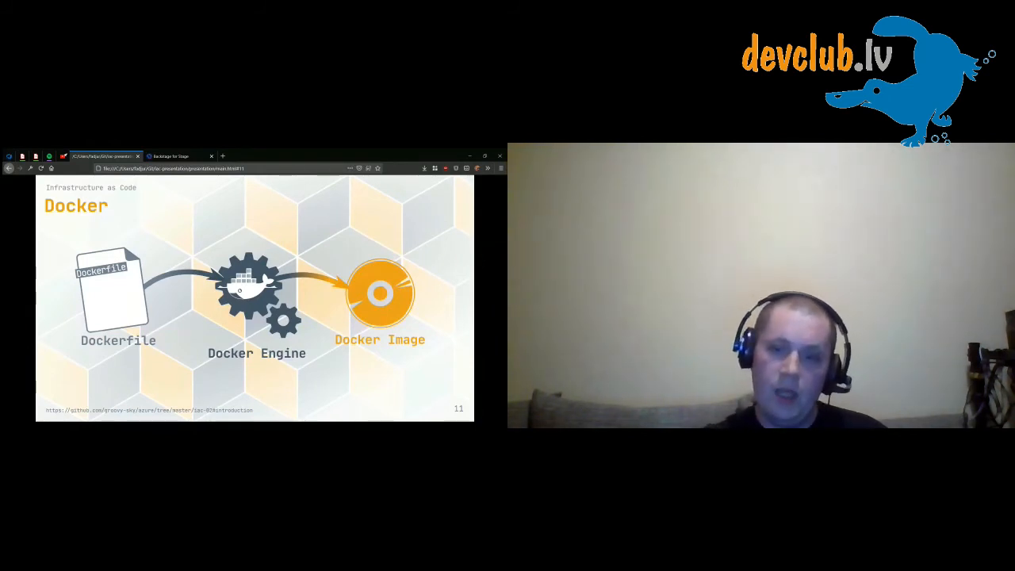
key("right")
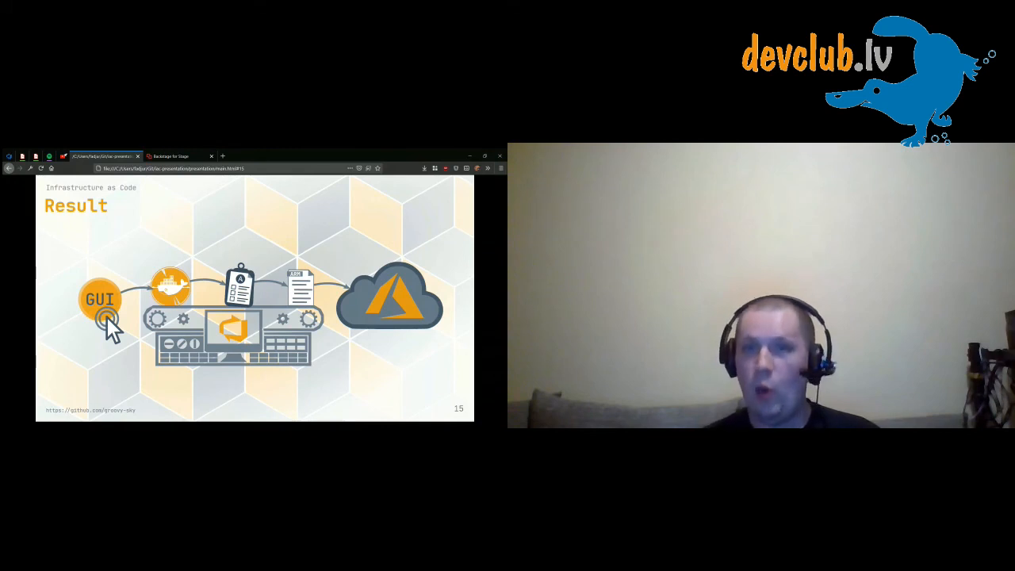
key("right")
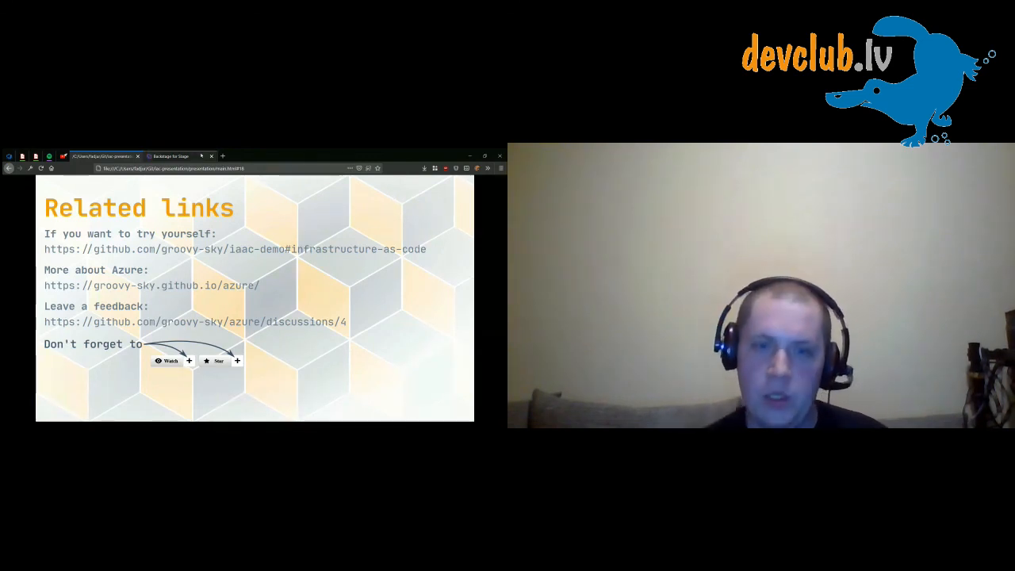
left_click(169, 156)
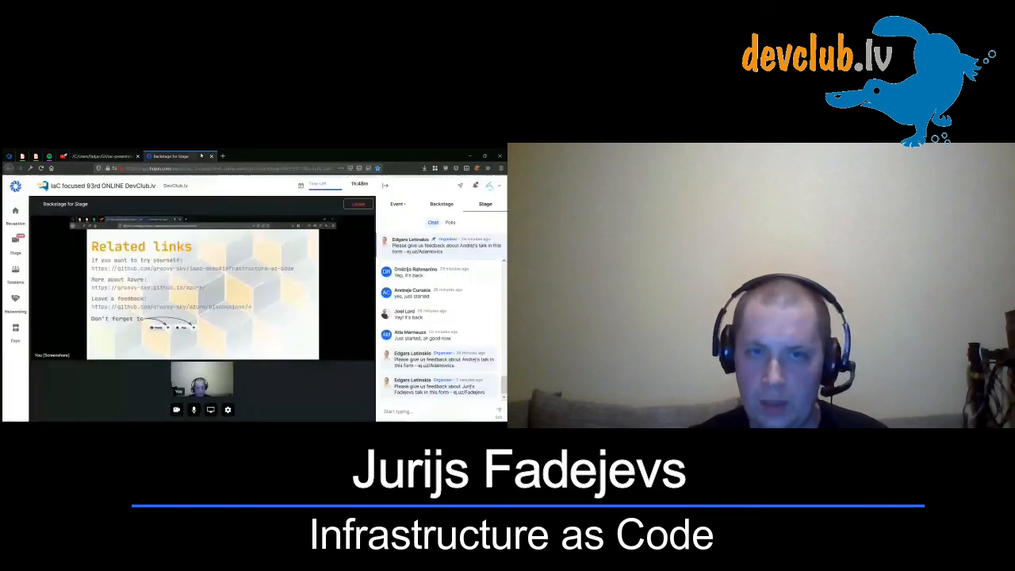